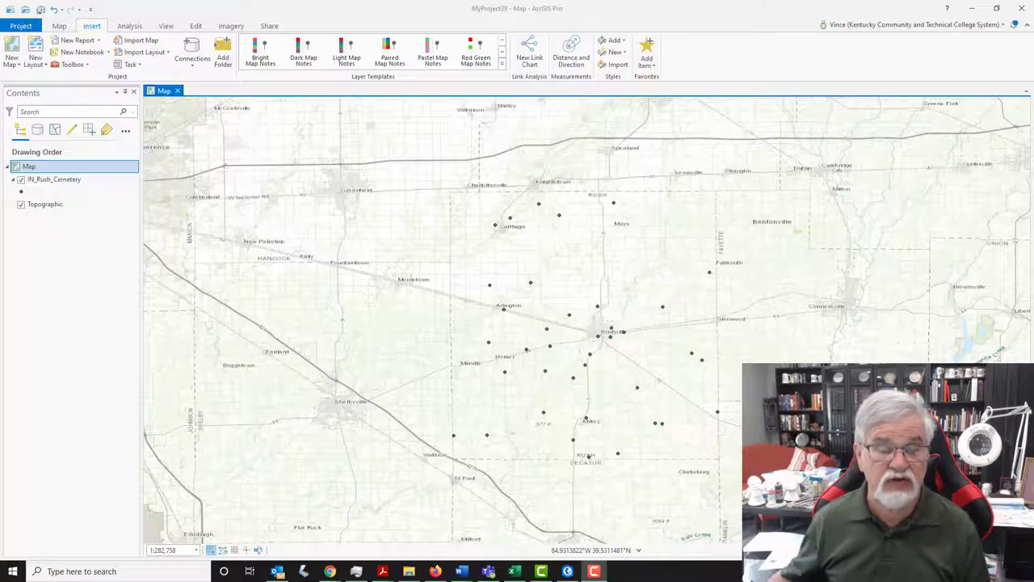
{"action": "mouse_move", "coordinate": [515, 220]}
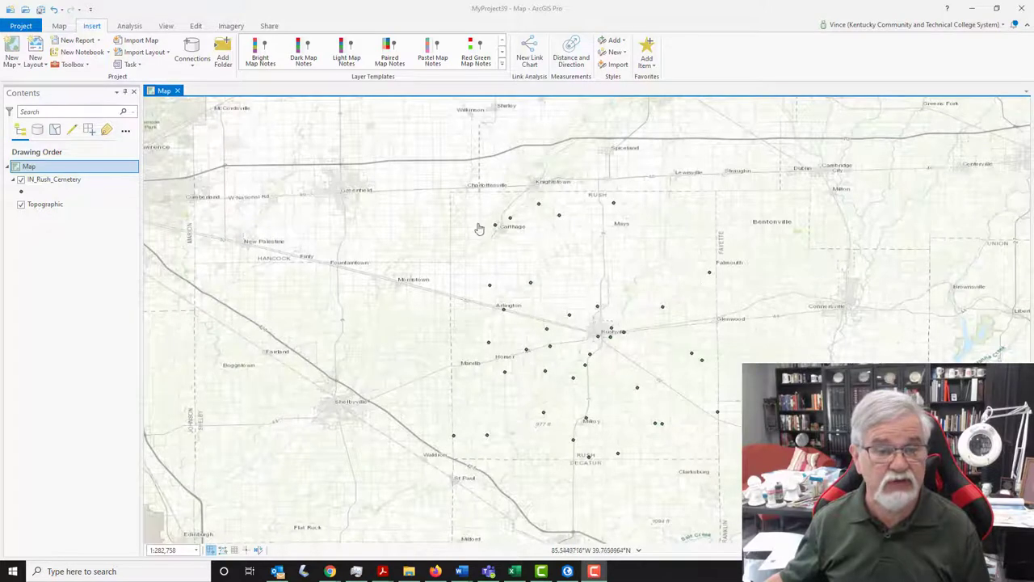
{"action": "mouse_move", "coordinate": [509, 287]}
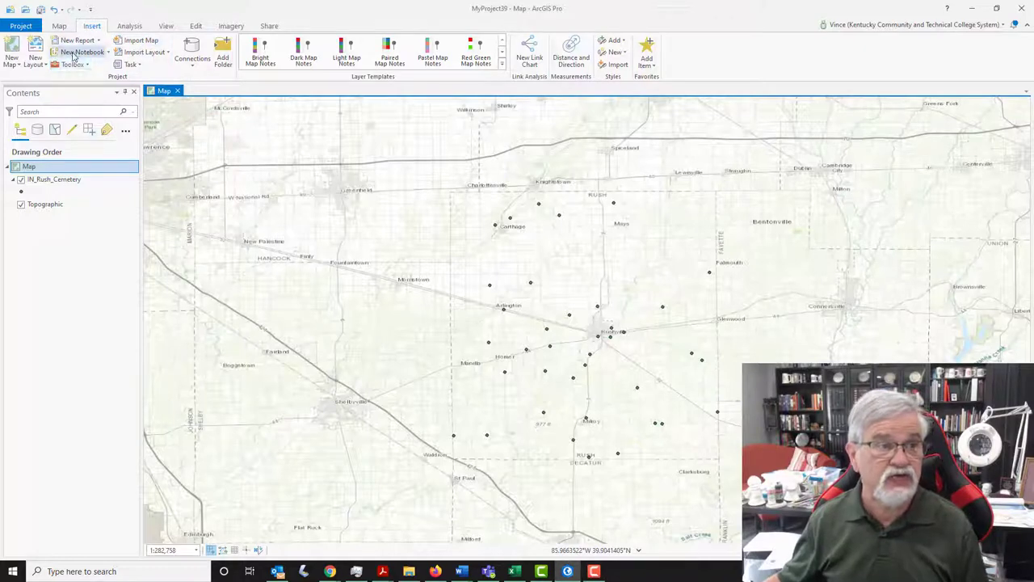
{"action": "mouse_move", "coordinate": [81, 52]}
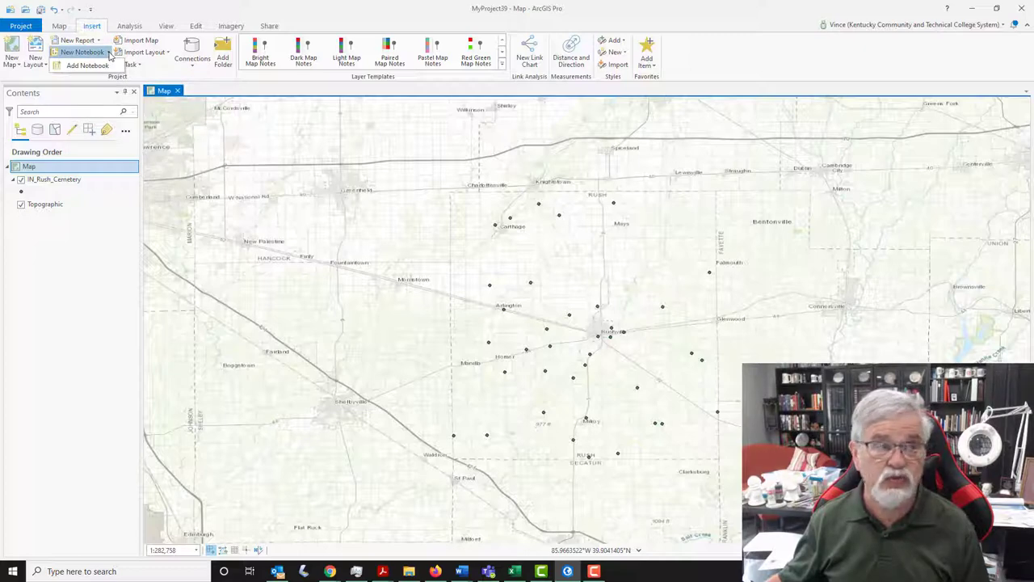
Step: Create a new notebook with a single empty code cell
{"action": "left_click", "coordinate": [81, 52]}
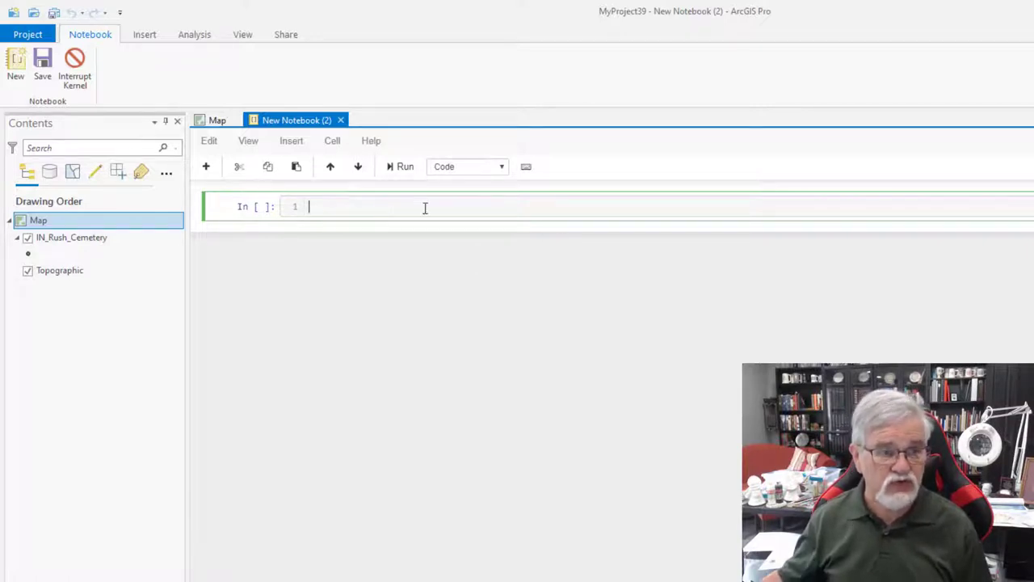
Step: Write the lines 'import arcpy' and 'from arcpy import env' in the first cell
{"action": "type", "text": "in"}
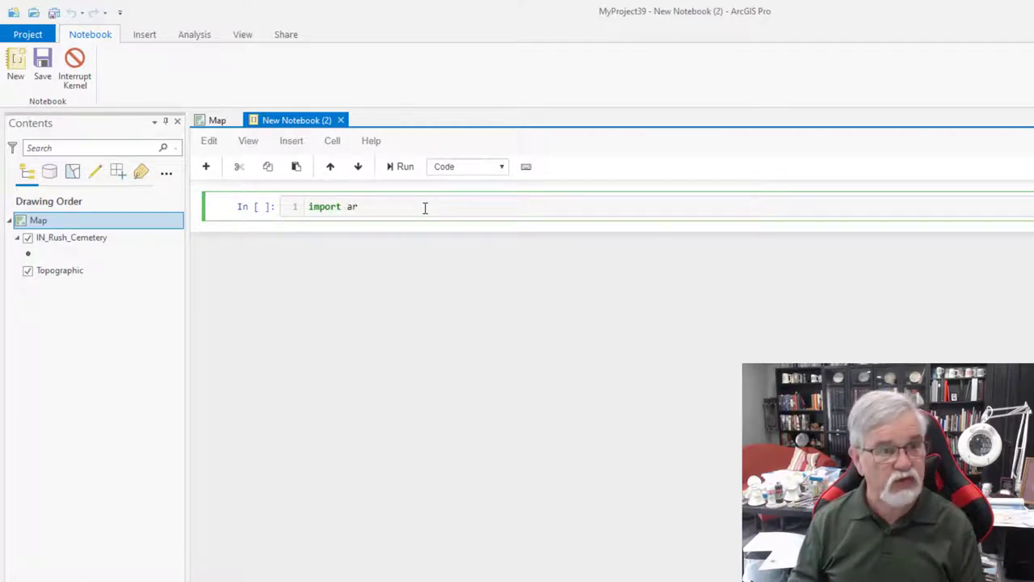
{"action": "type", "text": "cpy"}
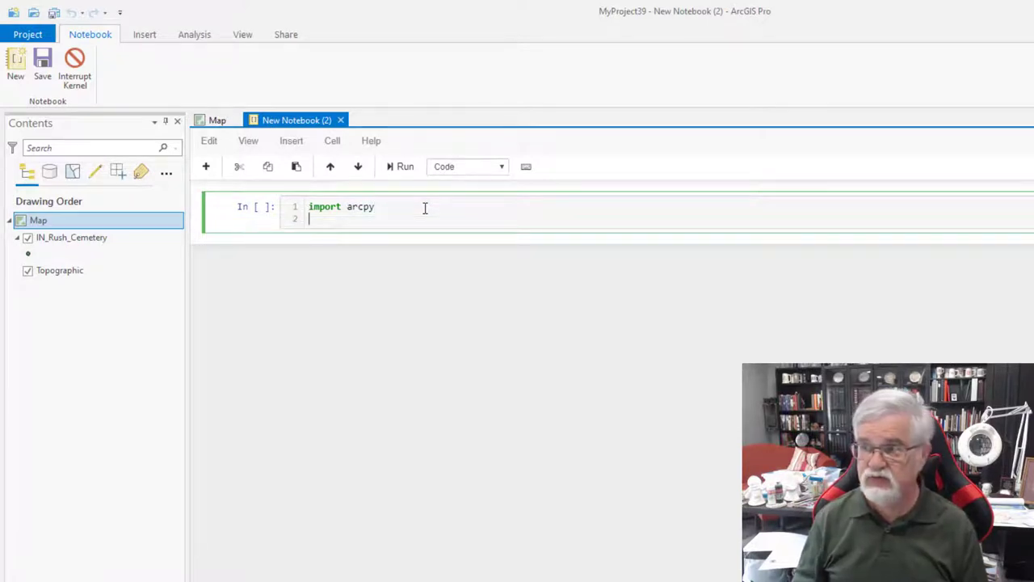
{"action": "type", "text": "from"}
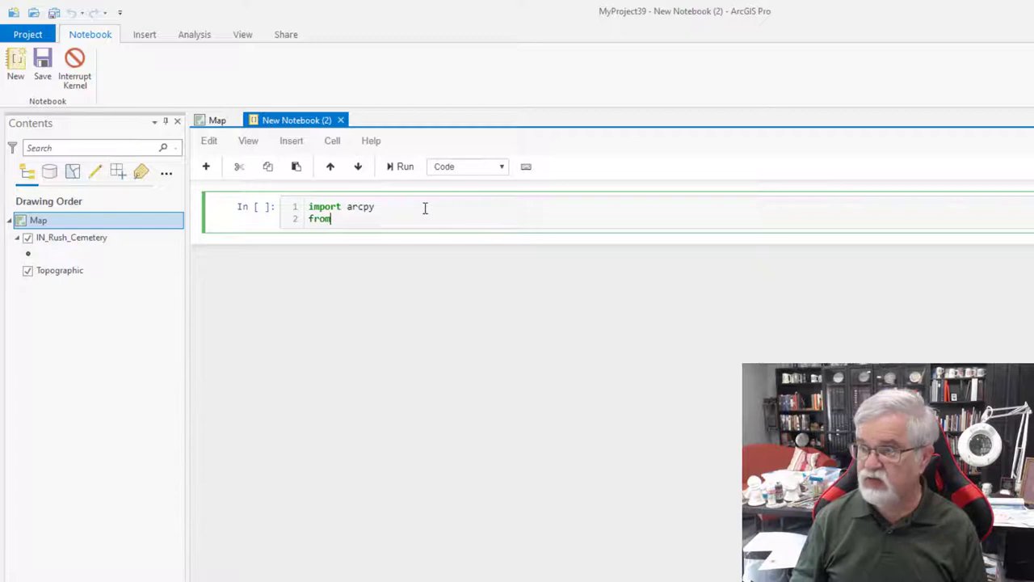
{"action": "type", "text": "arc"}
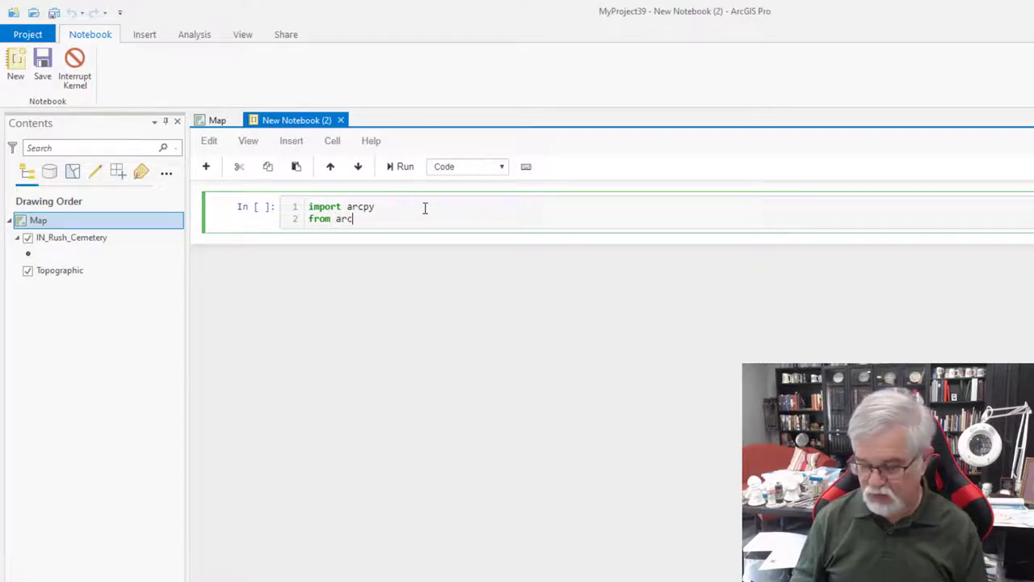
{"action": "type", "text": "py"}
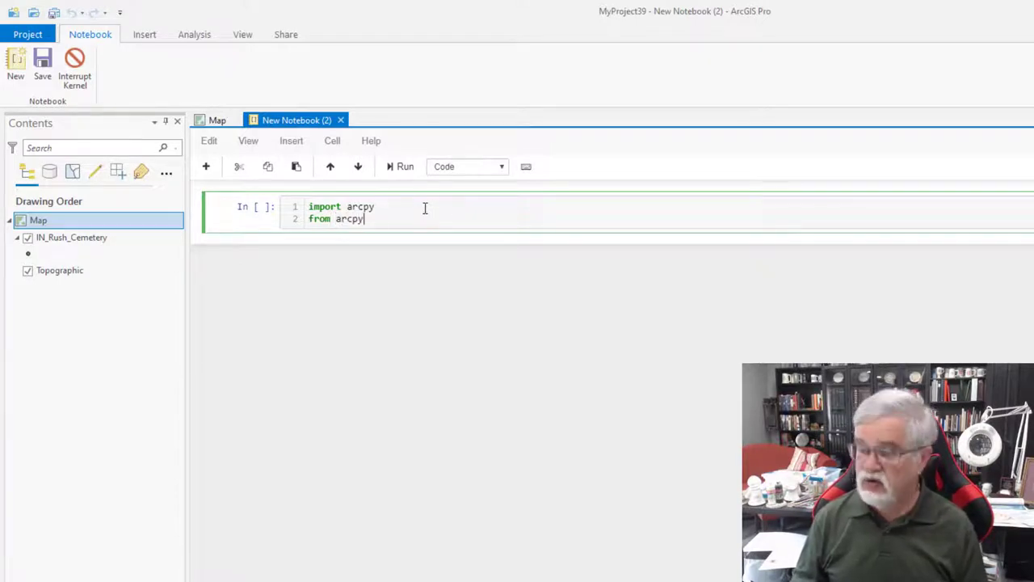
{"action": "type", "text": "imp"}
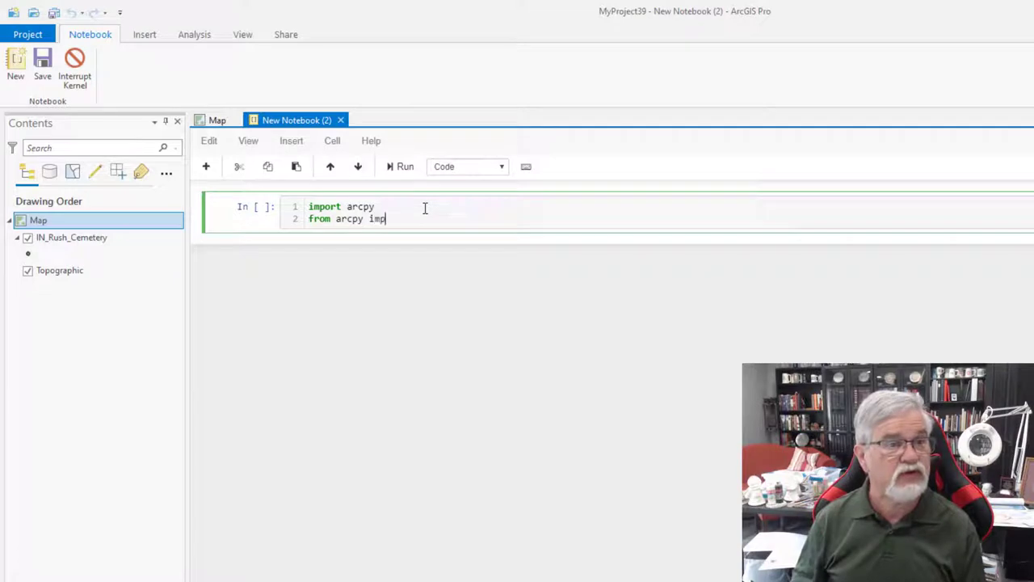
{"action": "type", "text": "ort"}
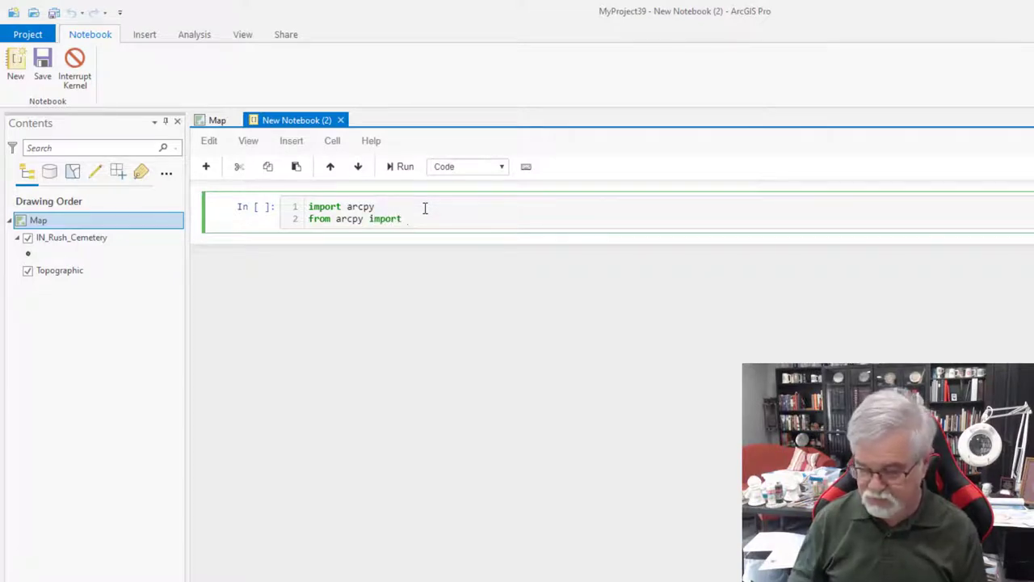
{"action": "type", "text": "env"}
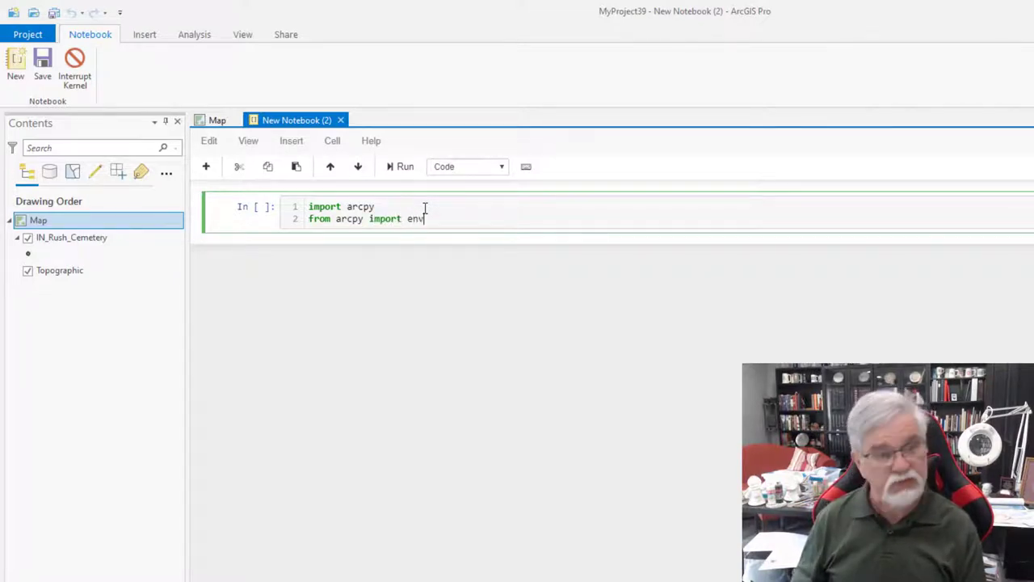
{"action": "key", "text": "enter"}
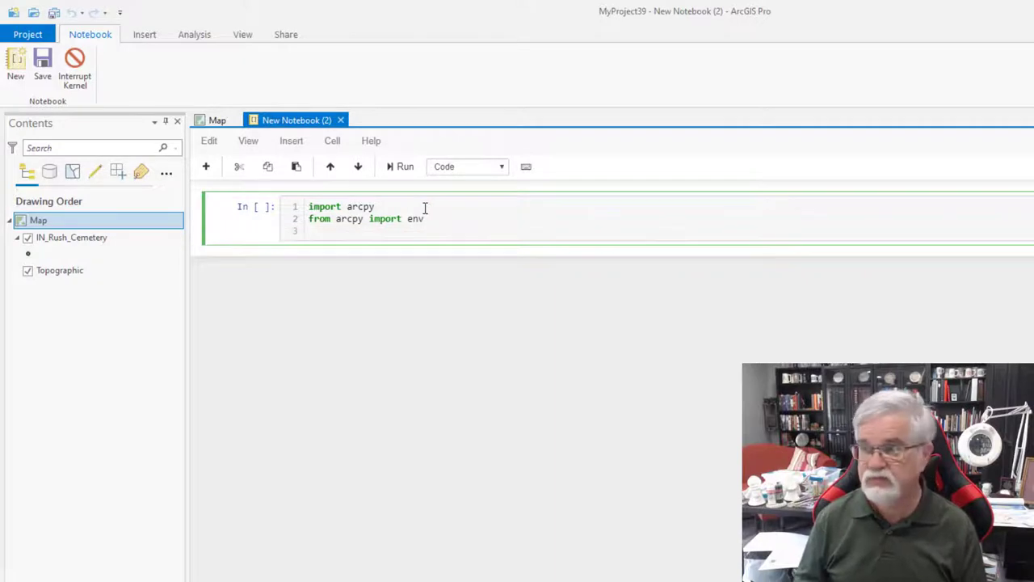
Step: Set env.workspace to the raw path D:\GIS_Data\Indiana Counties\IN_County.gdb
{"action": "type", "text": "env"}
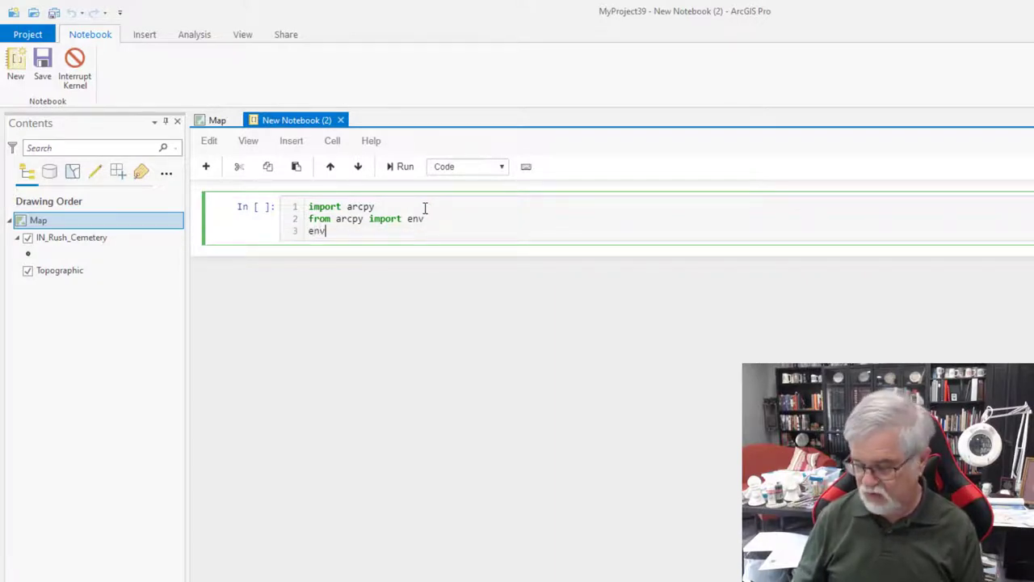
{"action": "type", "text": ".workspace"}
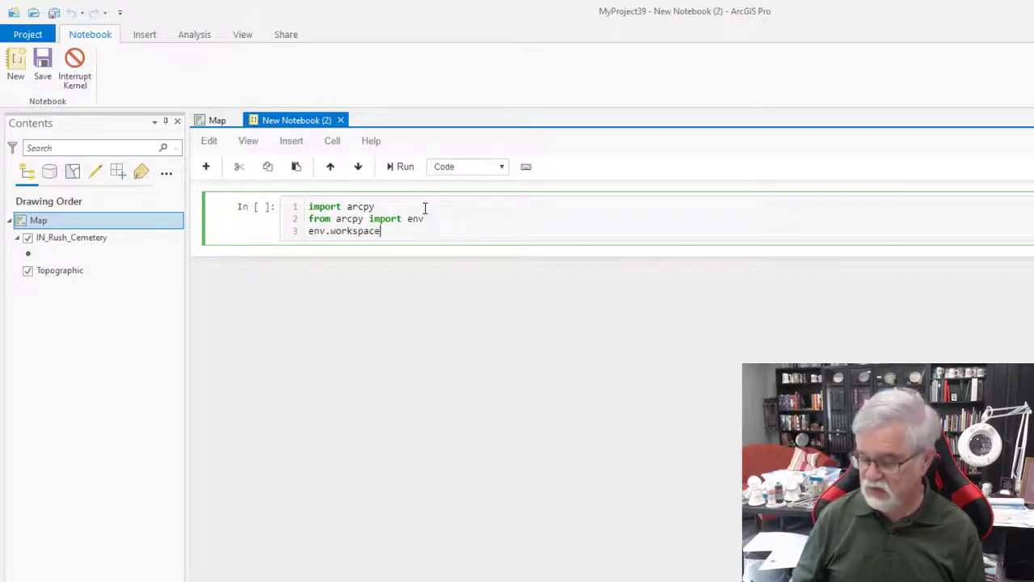
{"action": "type", "text": "="}
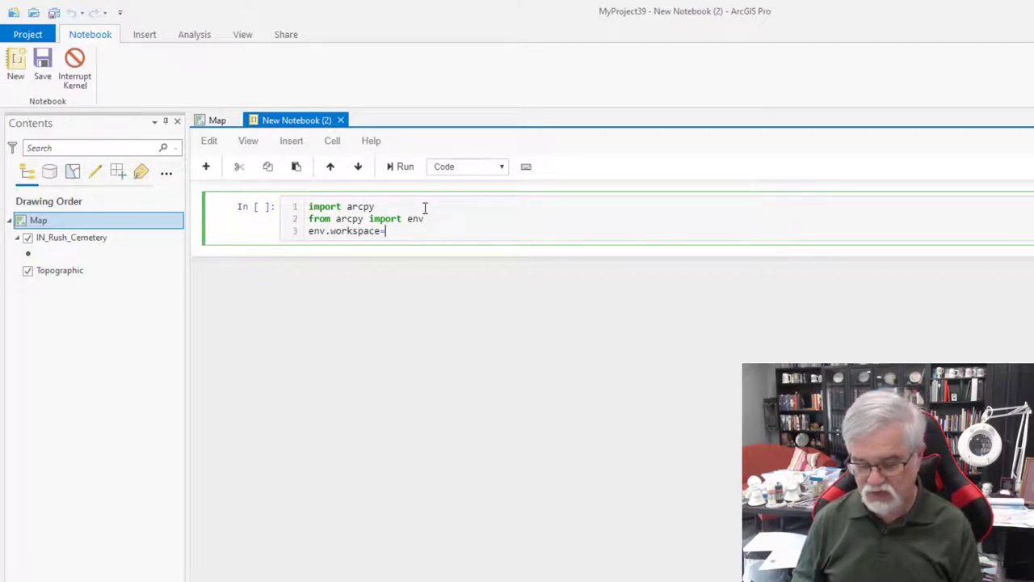
{"action": "type", "text": "r\""}
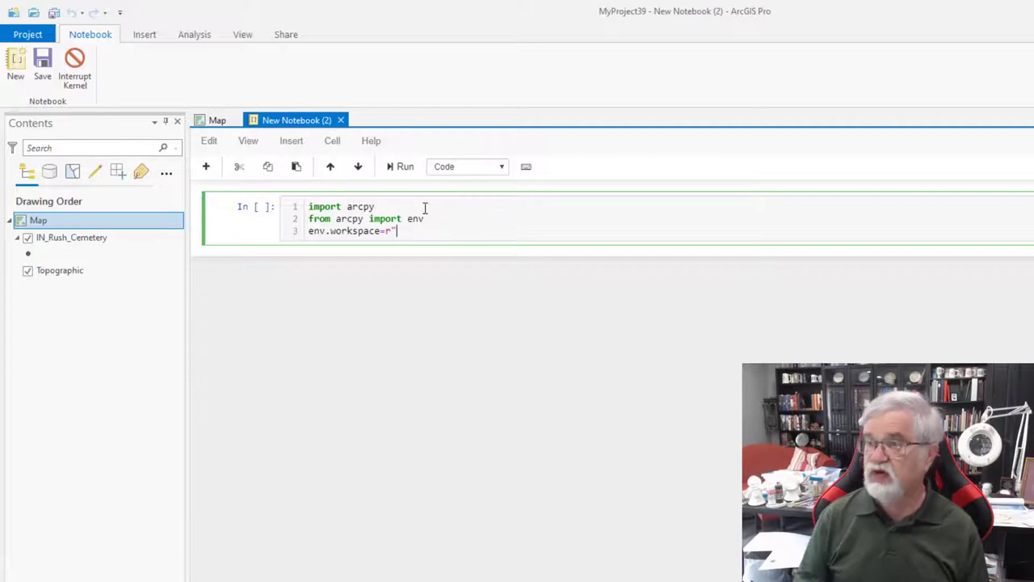
{"action": "type", "text": "D"}
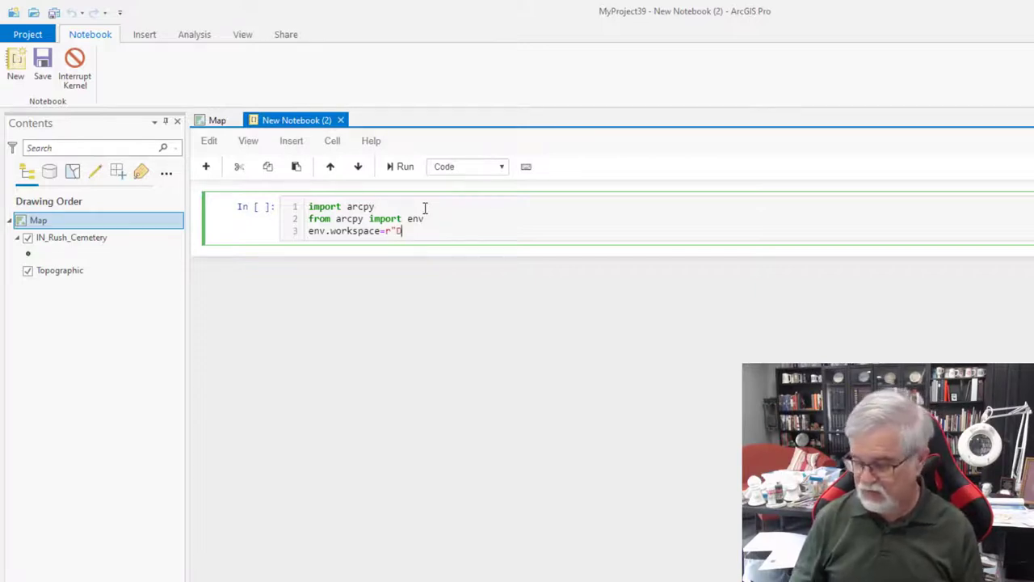
{"action": "type", "text": ":"}
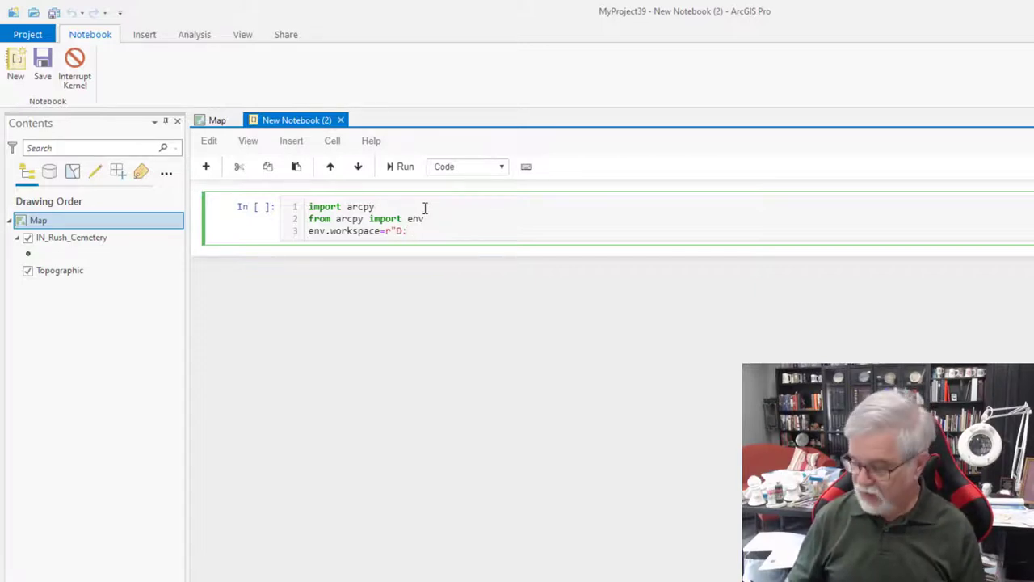
{"action": "type", "text": "\\"}
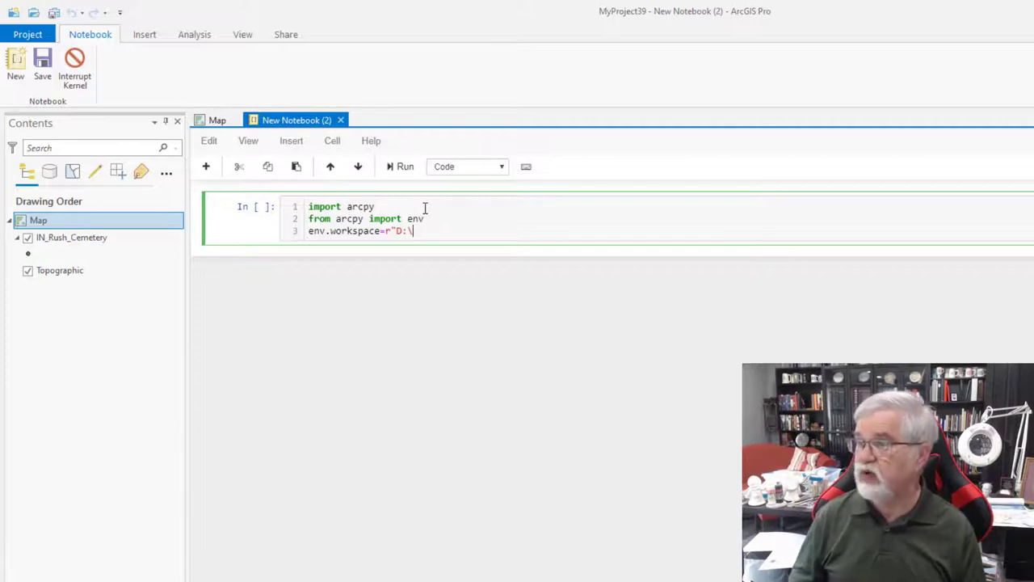
{"action": "type", "text": "GIS"}
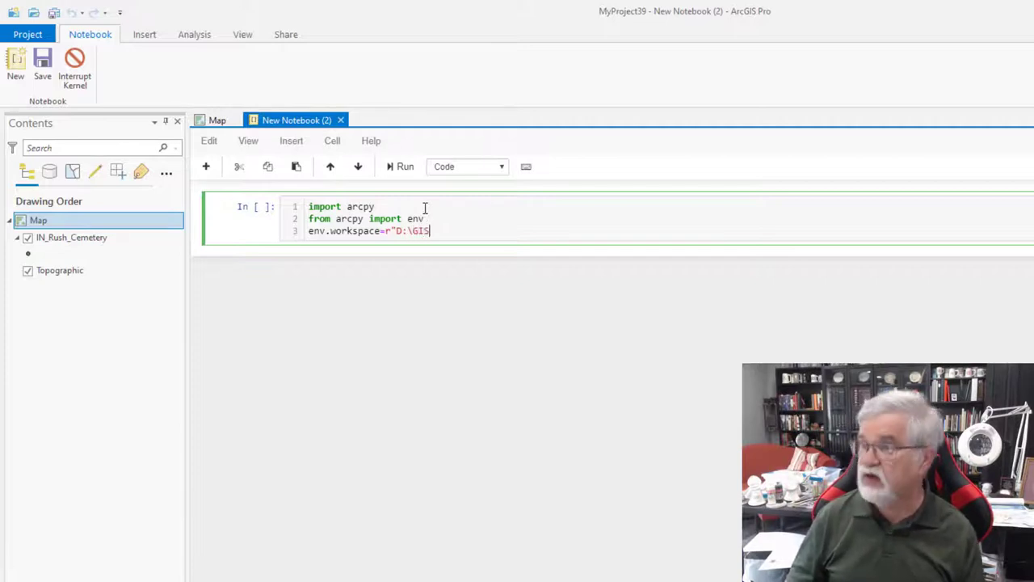
{"action": "type", "text": "_"}
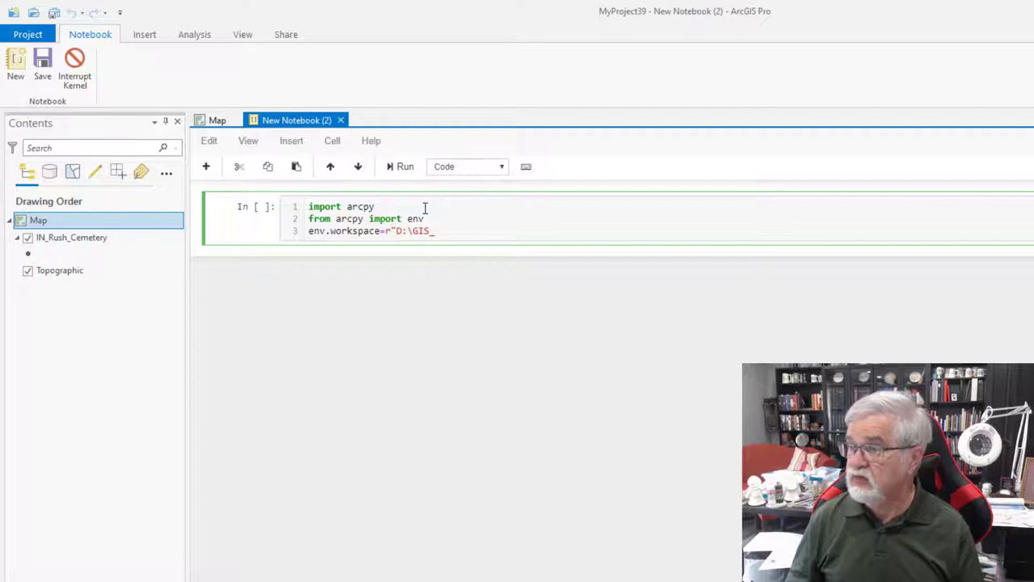
{"action": "type", "text": "Dat"}
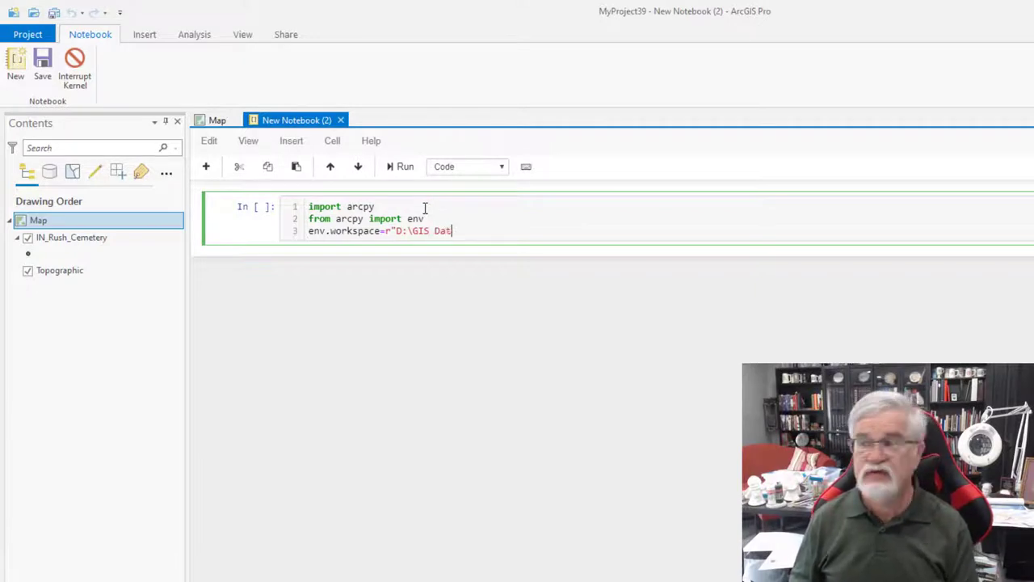
{"action": "type", "text": "a\\"}
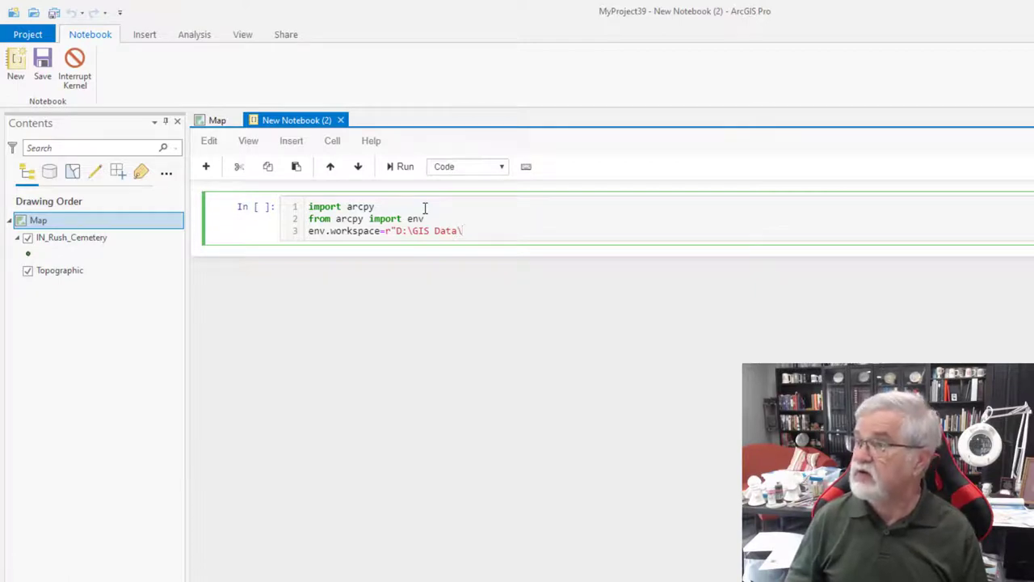
{"action": "type", "text": "Indiana C"}
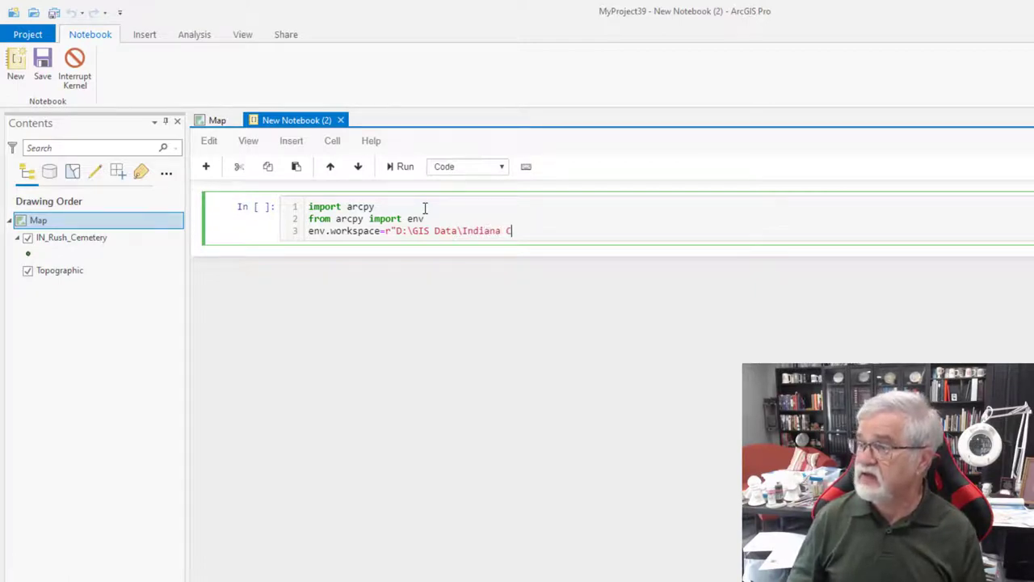
{"action": "type", "text": "ounties"}
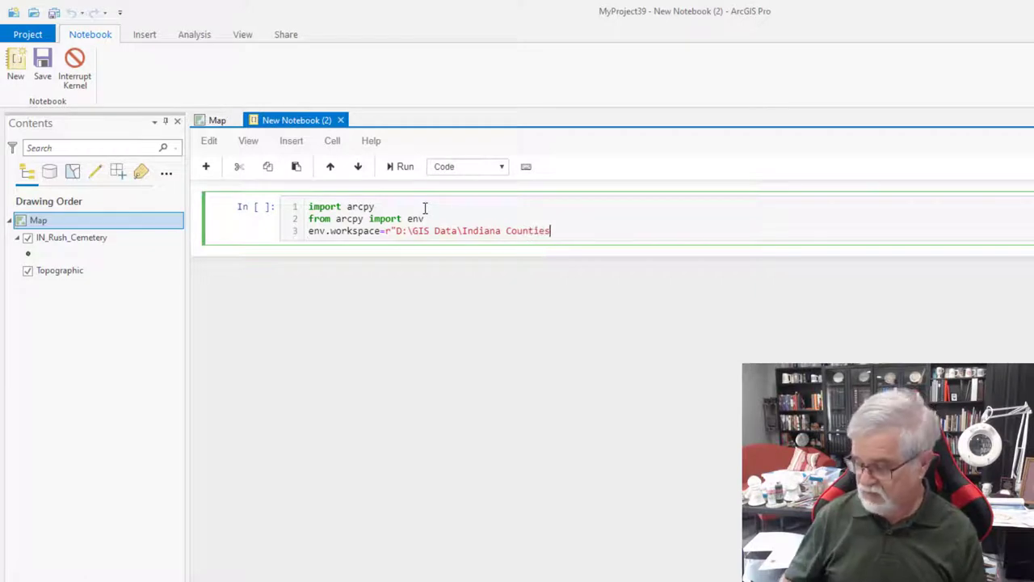
{"action": "type", "text": "\\IN"}
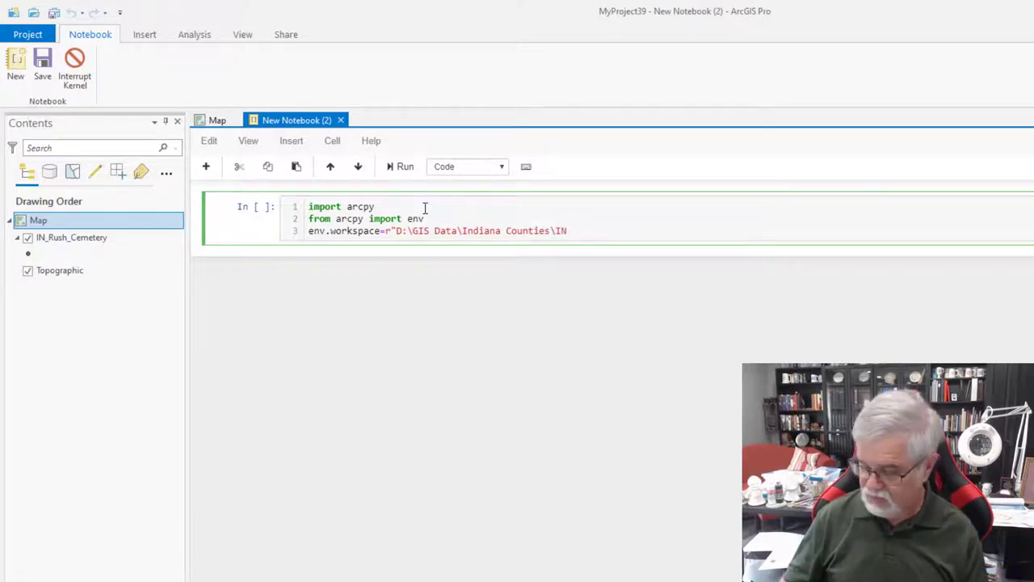
{"action": "type", "text": "_County"}
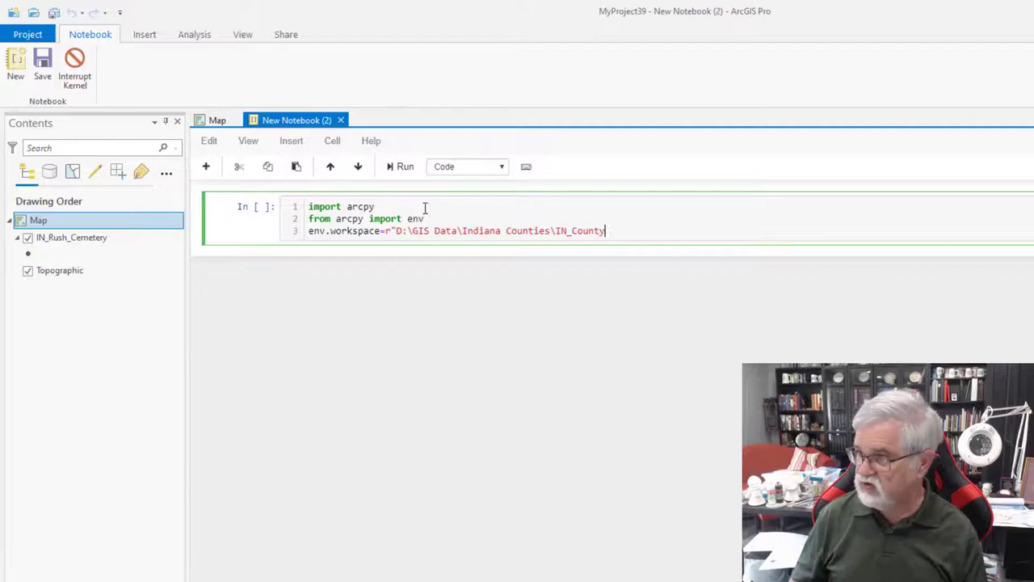
{"action": "type", "text": ".g"}
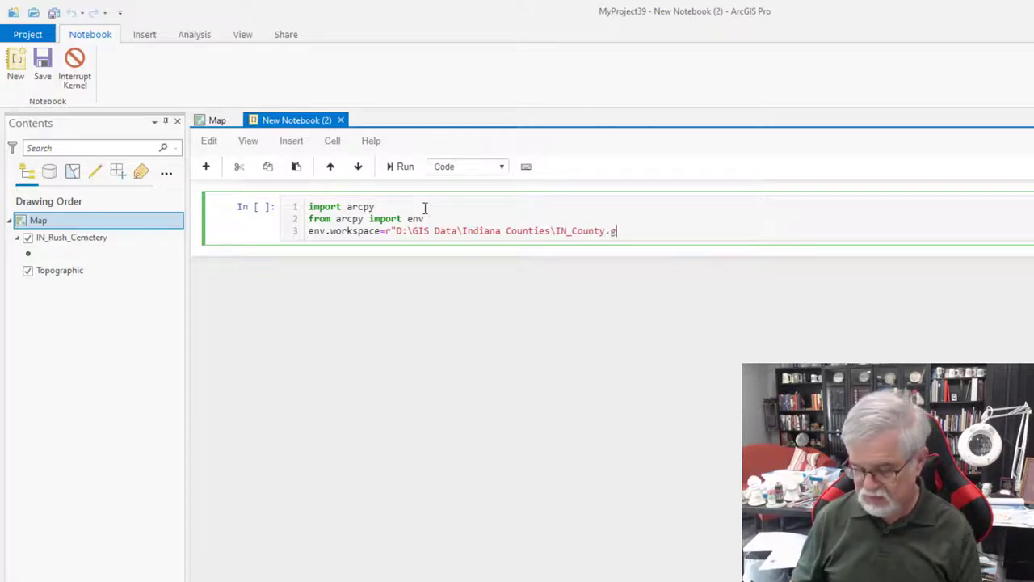
{"action": "type", "text": "db"}
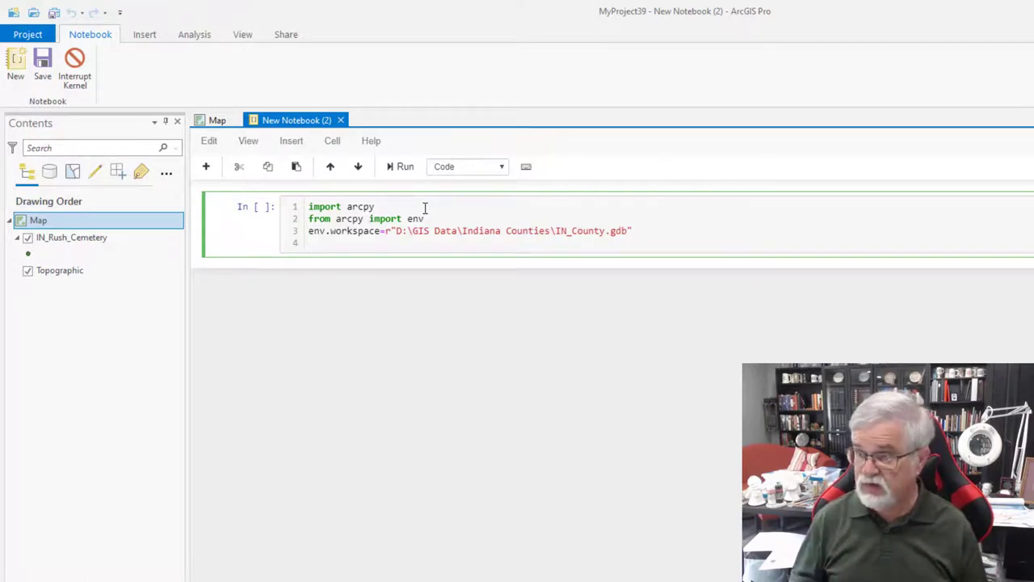
Step: Add a line reading arcpy.analysis.Buffer() using the Buffer autocomplete suggestion
{"action": "type", "text": "arcpy"}
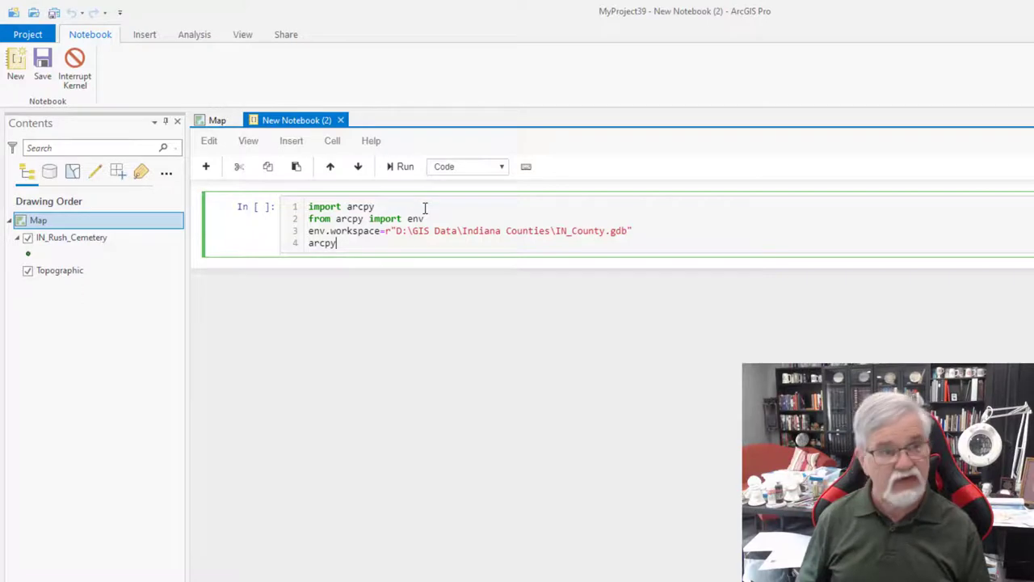
{"action": "type", "text": "."}
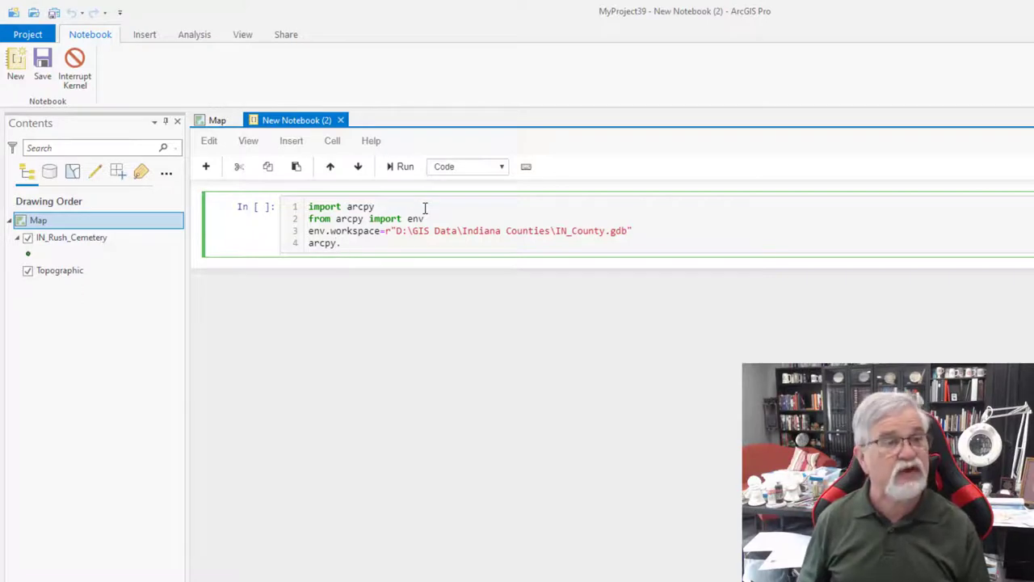
{"action": "type", "text": "."}
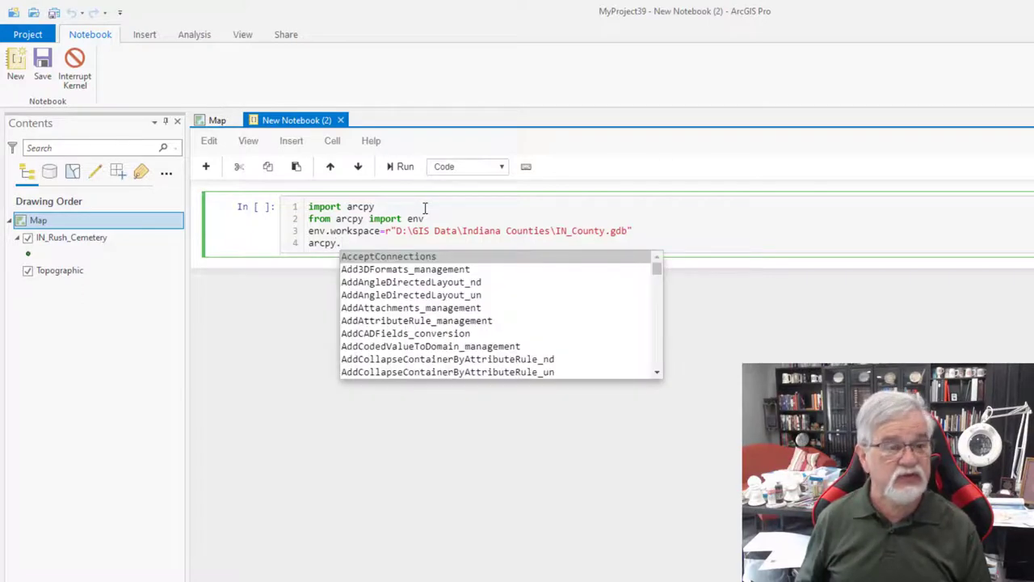
{"action": "type", "text": "analysis"}
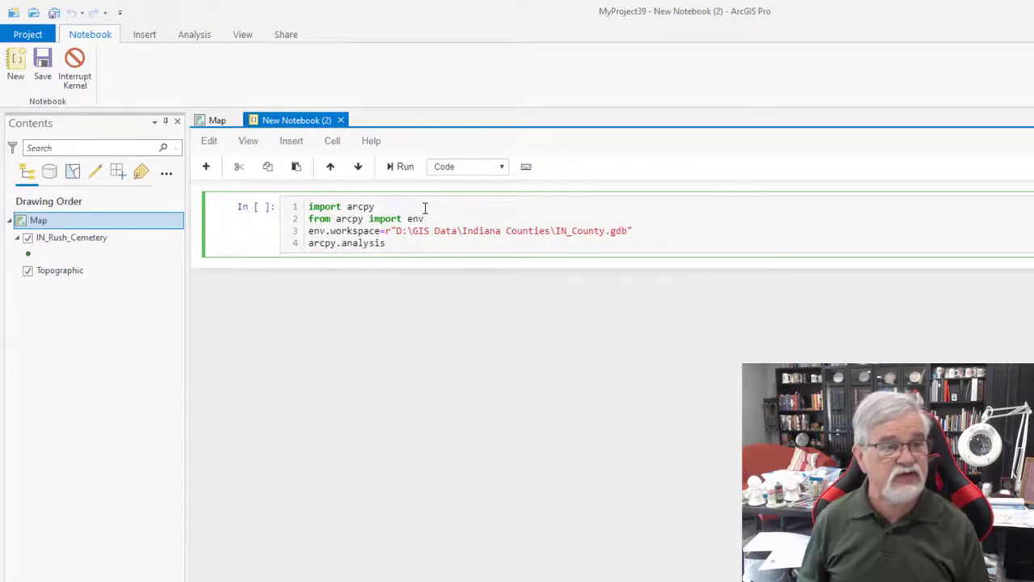
{"action": "type", "text": "."}
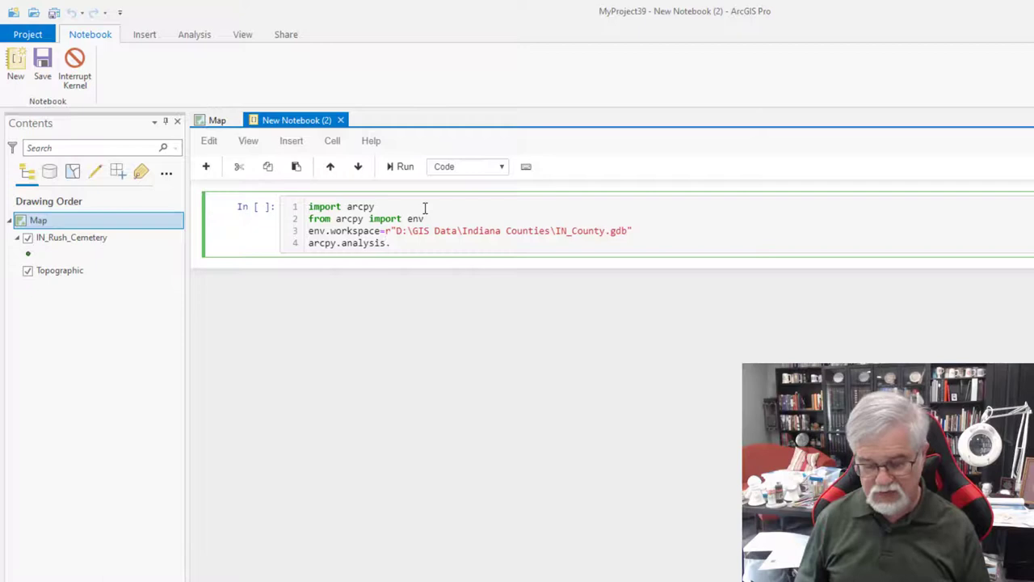
{"action": "type", "text": "."}
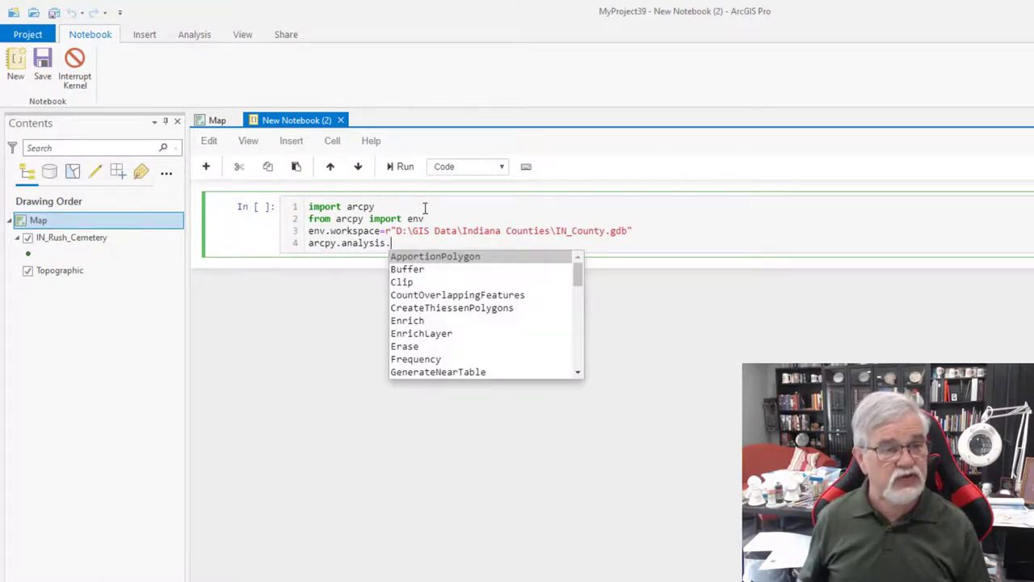
{"action": "mouse_move", "coordinate": [408, 268]}
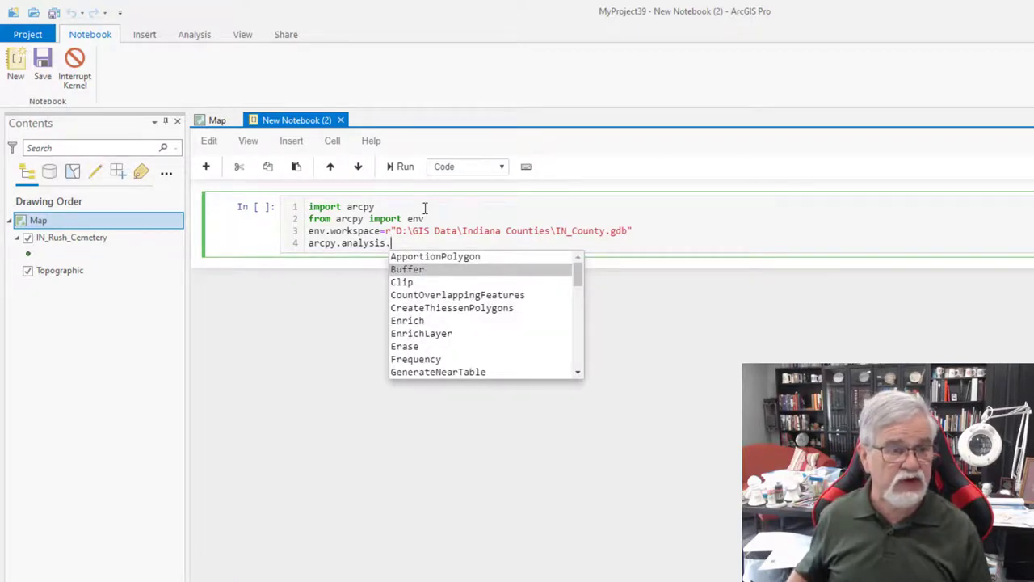
{"action": "left_click", "coordinate": [407, 268]}
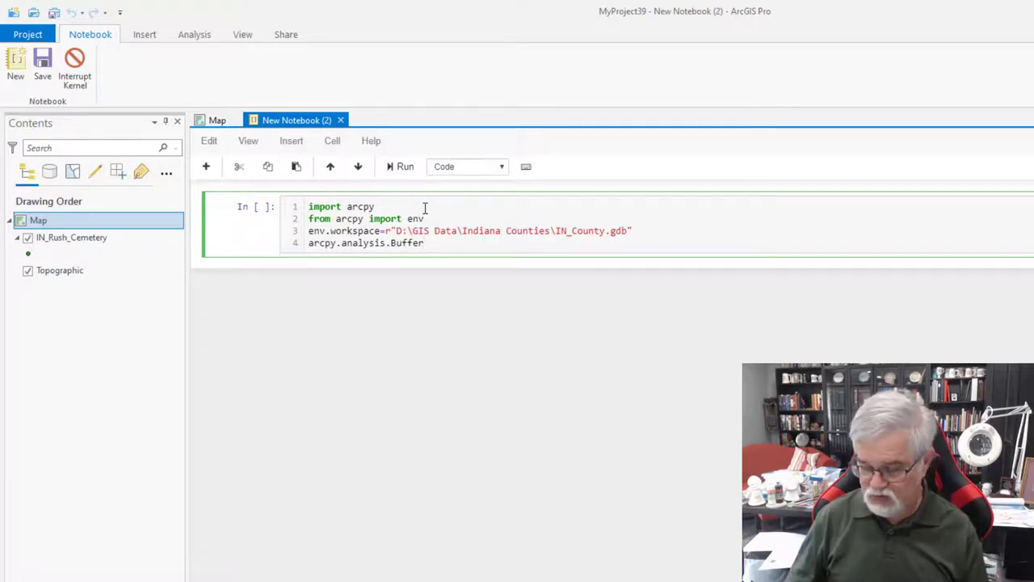
{"action": "type", "text": "()"}
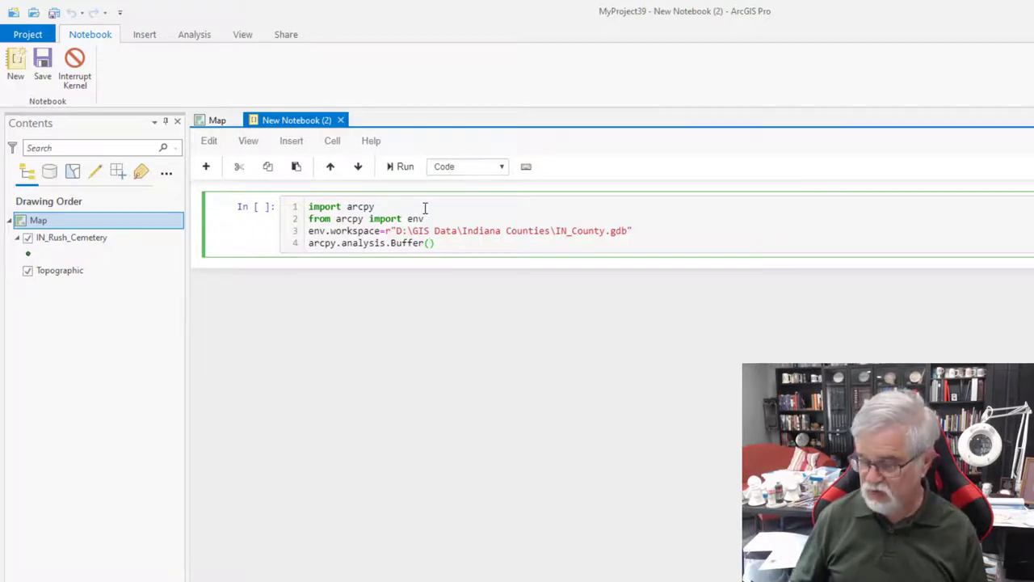
Step: Fill the Buffer arguments "IN_Rush_Cemetery", "Cemetery_Buffer", "1 Miles"
{"action": "type", "text": "\"\""}
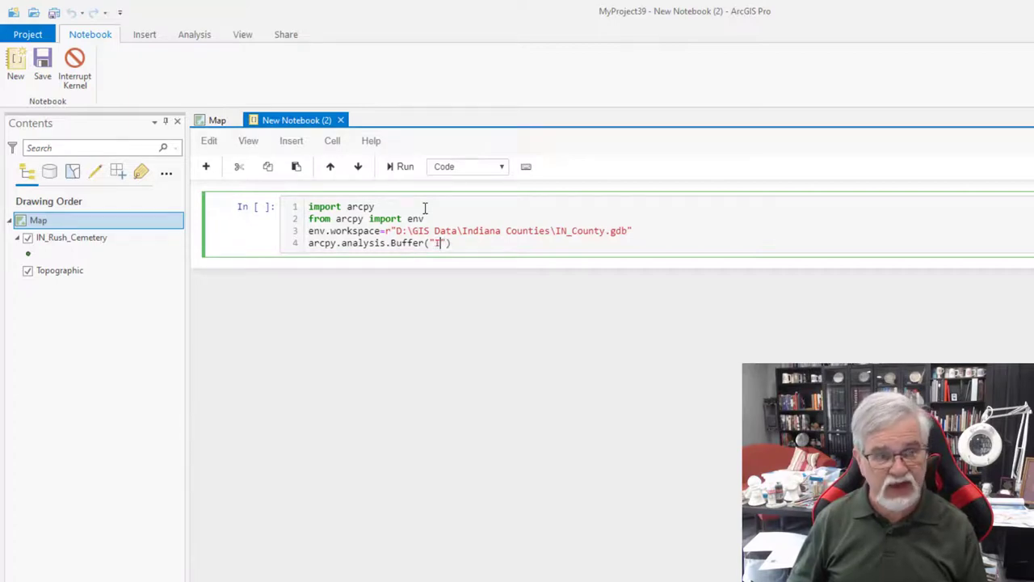
{"action": "type", "text": "N_"}
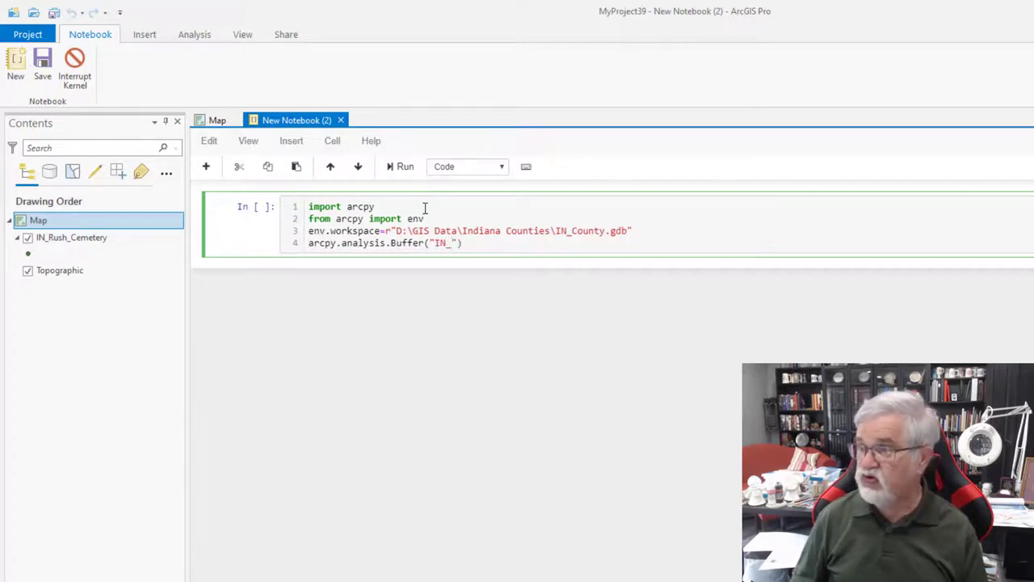
{"action": "type", "text": "Rush_Cem"}
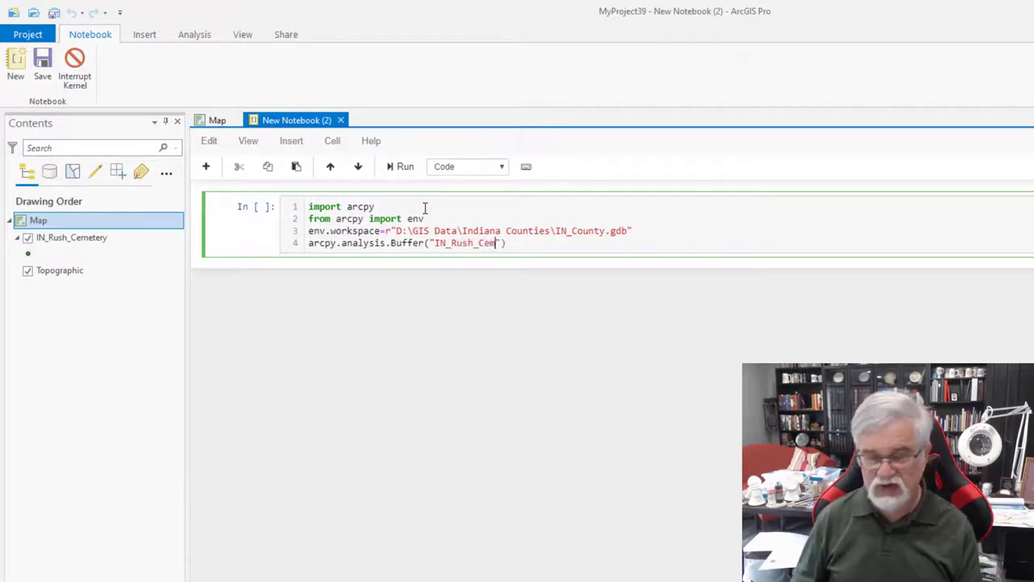
{"action": "type", "text": "etery"}
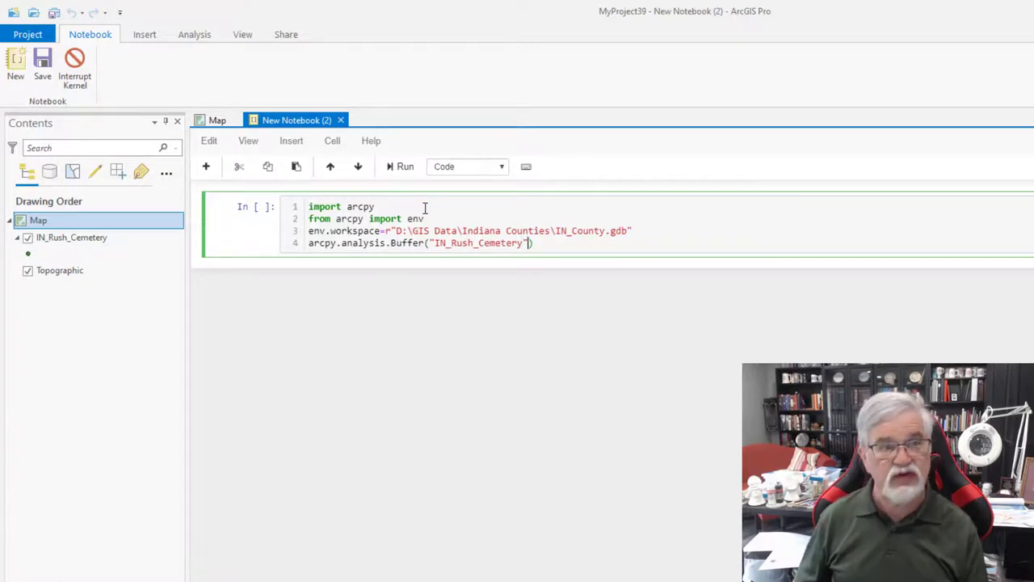
{"action": "type", "text": ", \""}
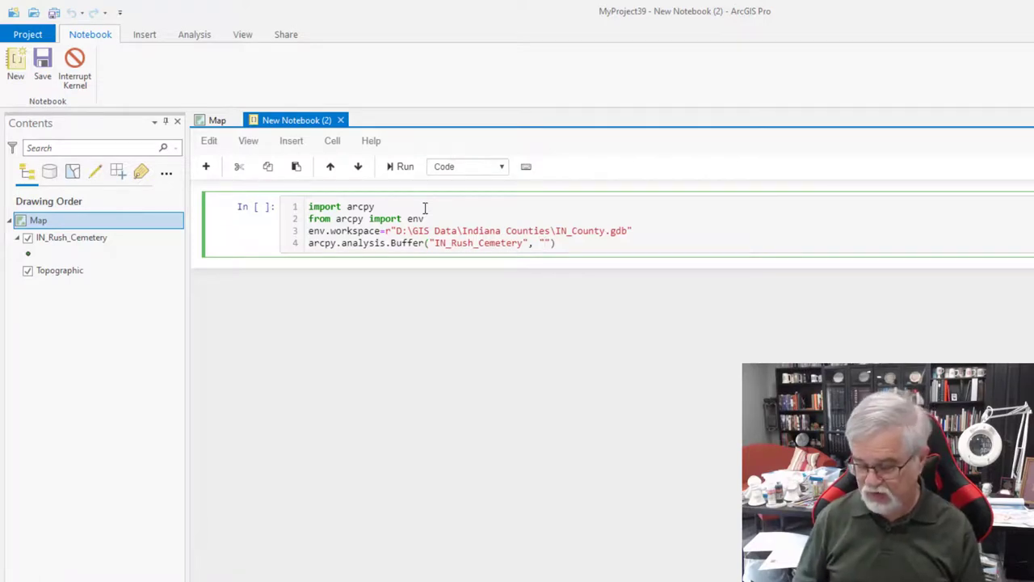
{"action": "type", "text": "Cemetery_Buffer\","}
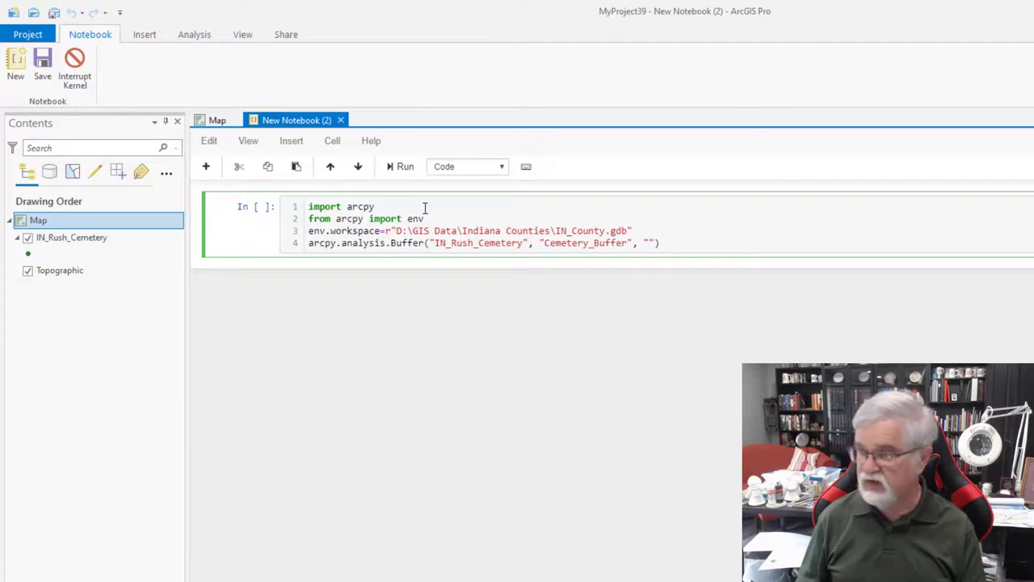
{"action": "type", "text": "1 Miles"}
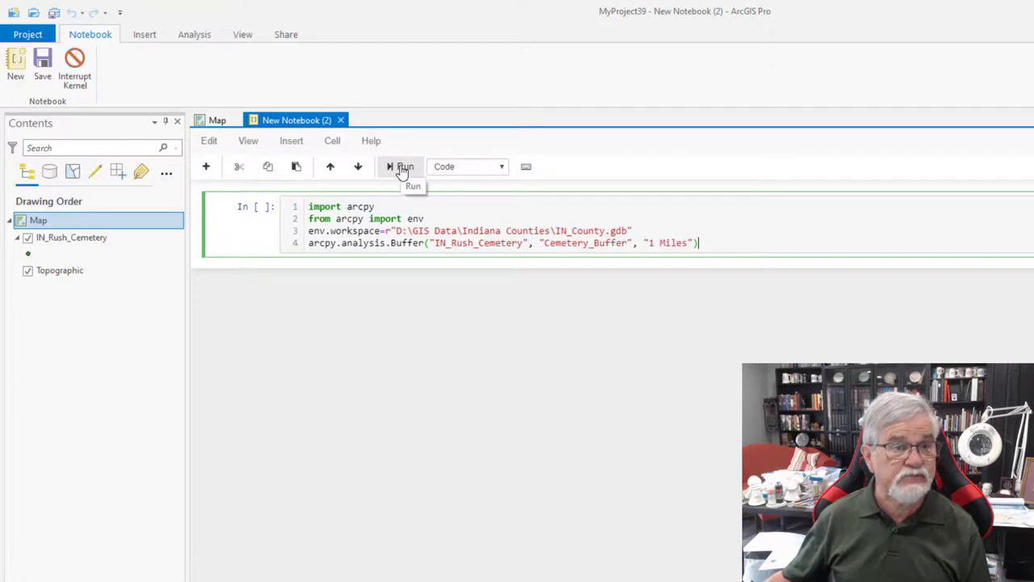
Step: Run the cell so Cemetery_Buffer is created in IN_County.gdb and added as a layer
{"action": "left_click", "coordinate": [404, 167]}
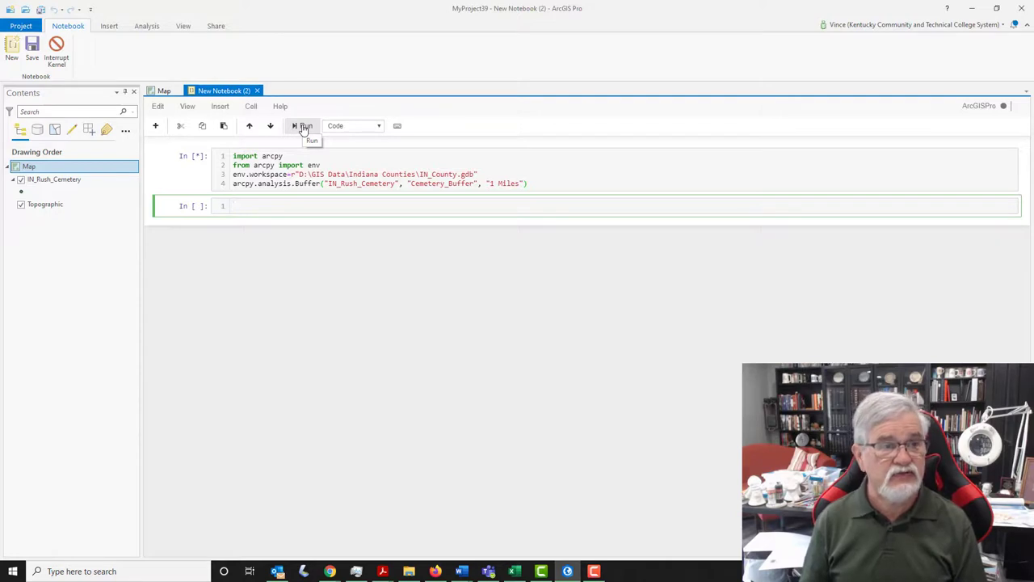
{"action": "left_click", "coordinate": [304, 126]}
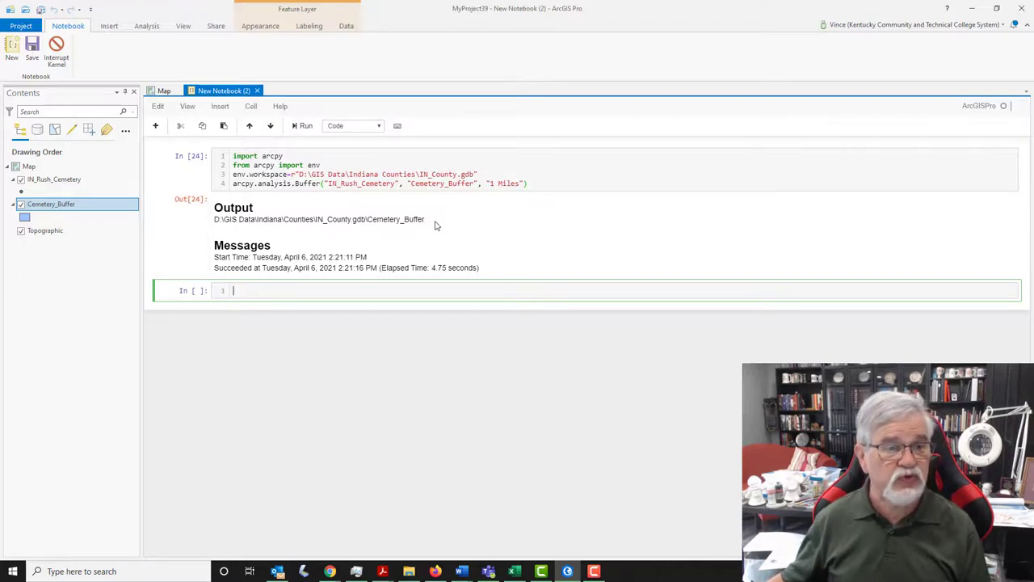
{"action": "mouse_move", "coordinate": [342, 234]}
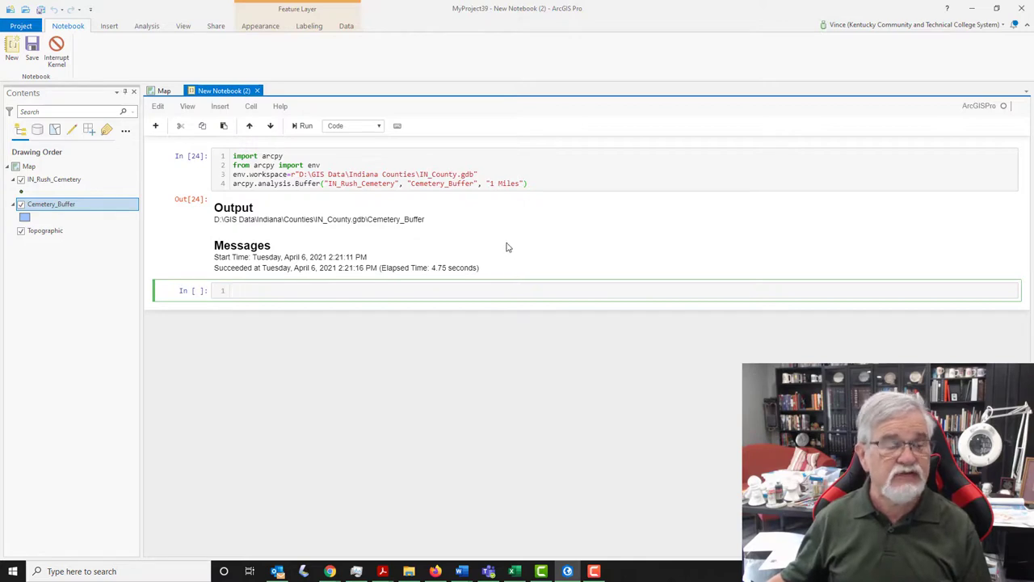
{"action": "left_click", "coordinate": [164, 91]}
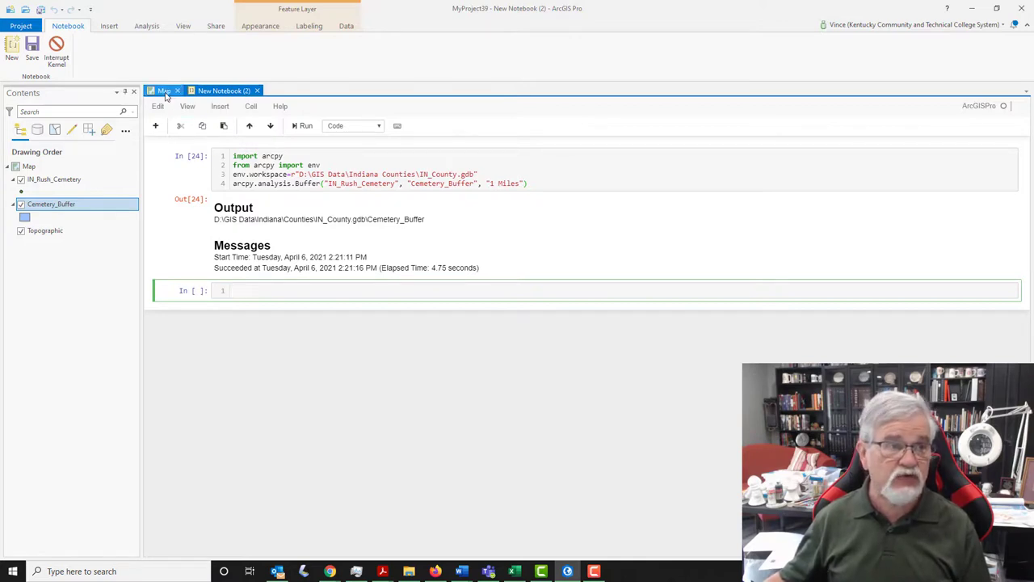
Step: Switch to the map to view the 1-mile Cemetery_Buffer circles around the cemeteries
{"action": "left_click", "coordinate": [163, 90]}
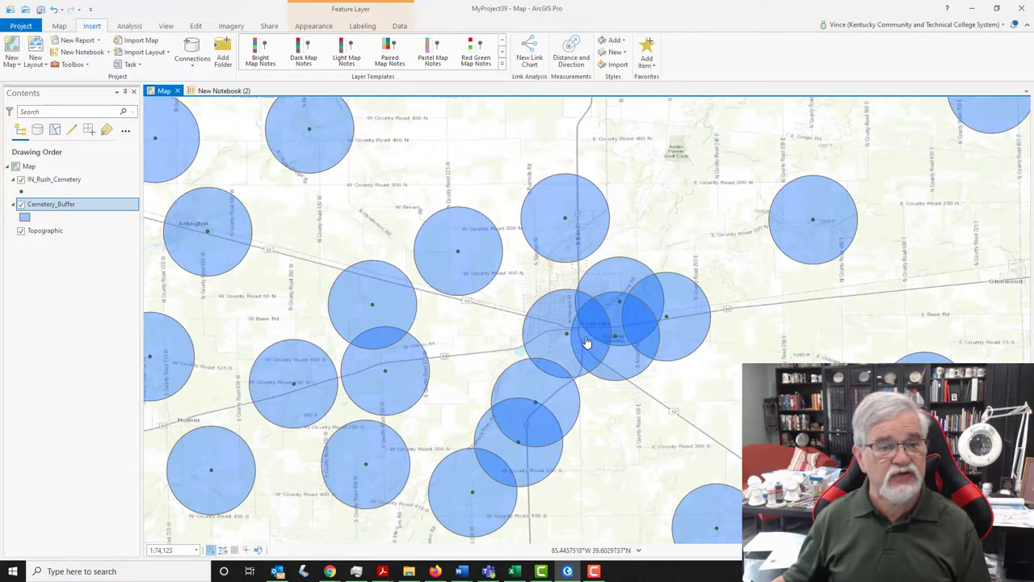
{"action": "mouse_move", "coordinate": [590, 314]}
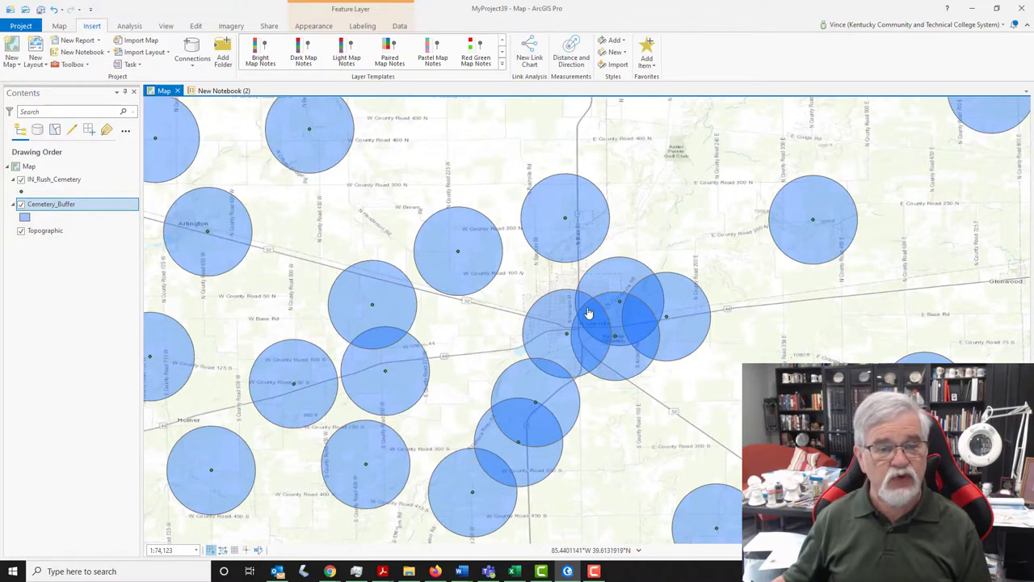
{"action": "mouse_move", "coordinate": [645, 304]}
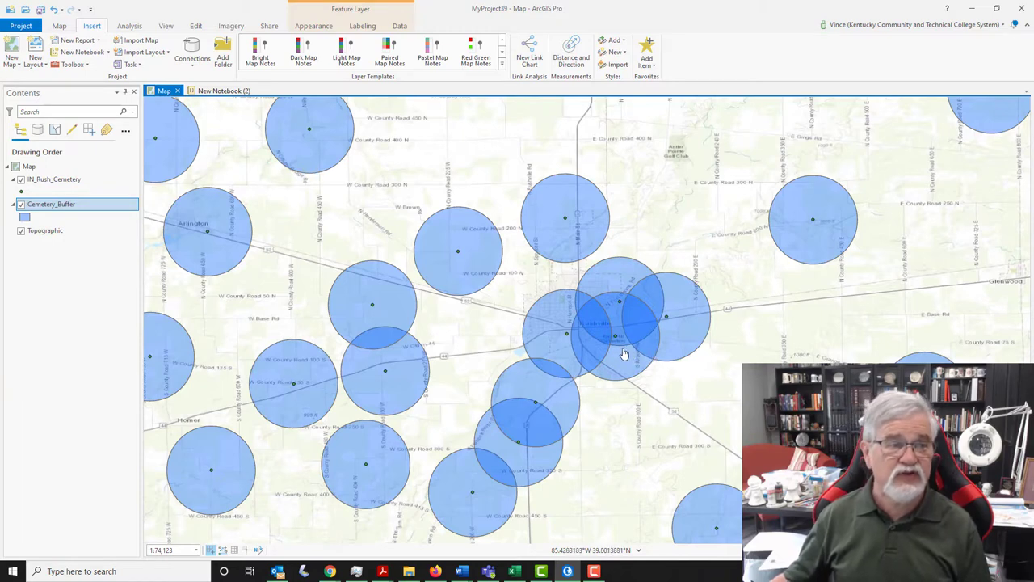
{"action": "mouse_move", "coordinate": [582, 325]}
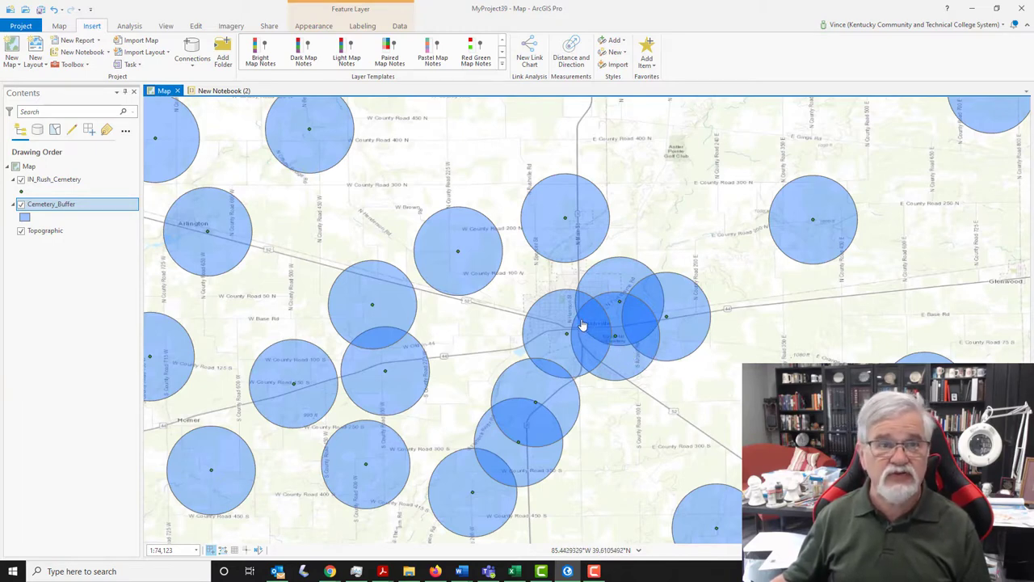
{"action": "mouse_move", "coordinate": [391, 288]}
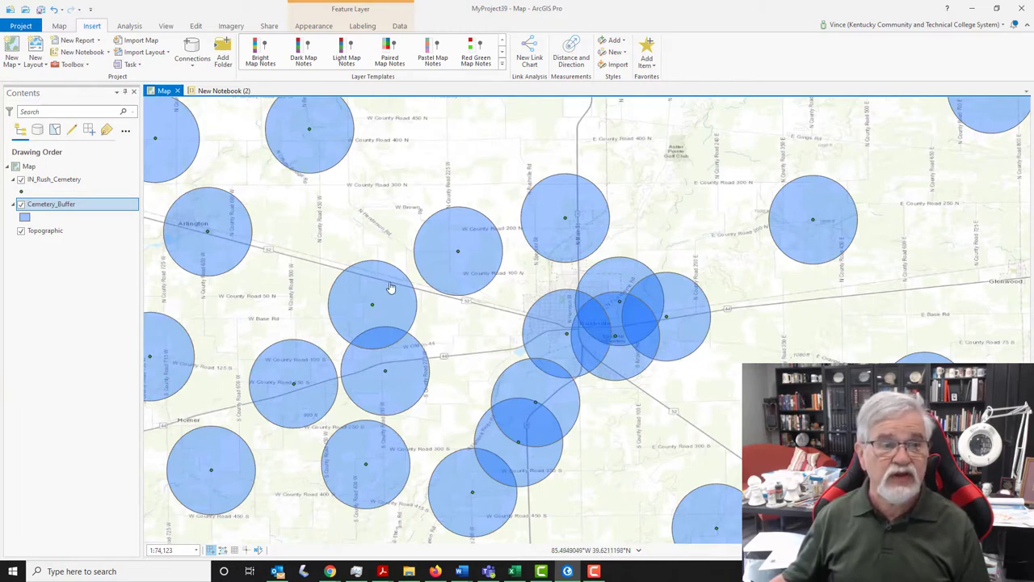